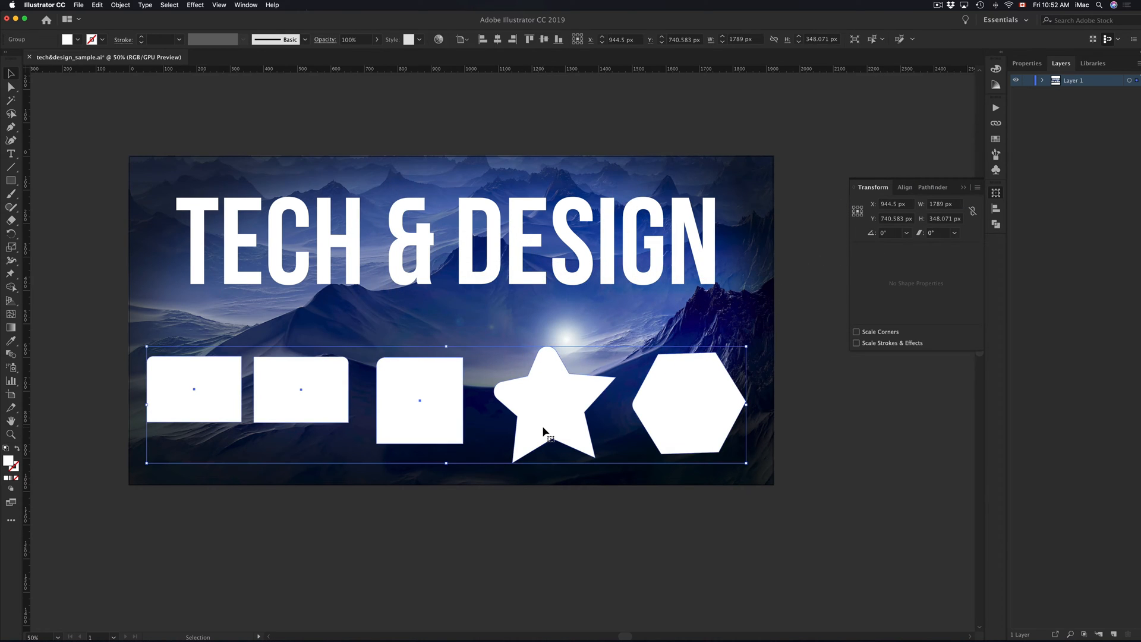
# Deselect the shape group on the artboard before adjusting the rectangle's corner
pyautogui.click(538, 448)
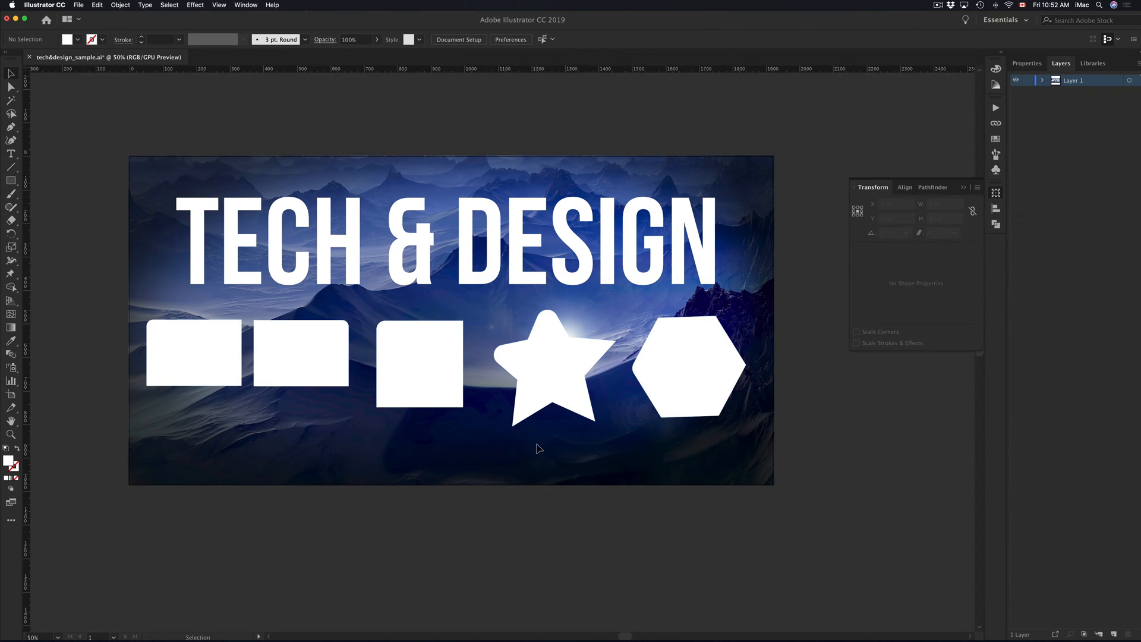
pyautogui.moveTo(396, 329)
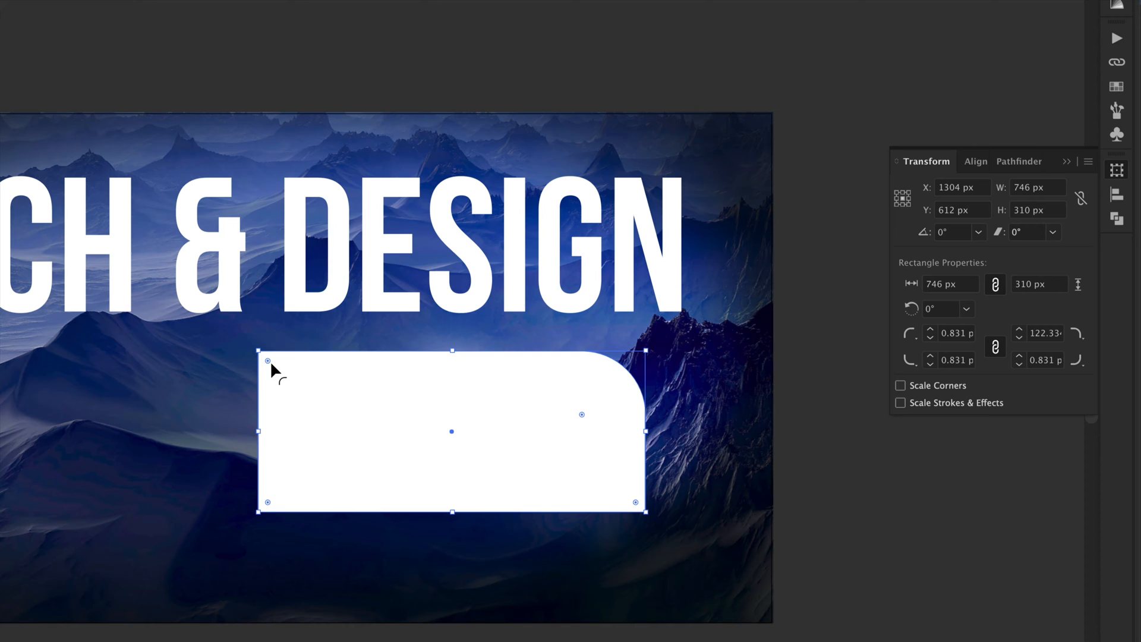
pyautogui.moveTo(271, 370)
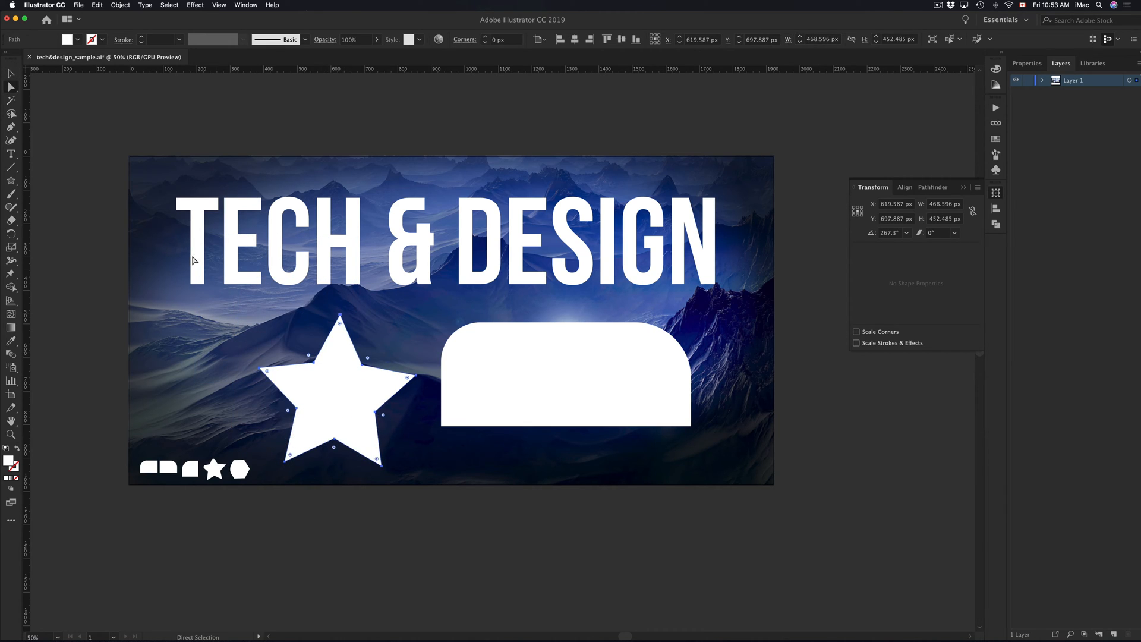
pyautogui.moveTo(325, 332)
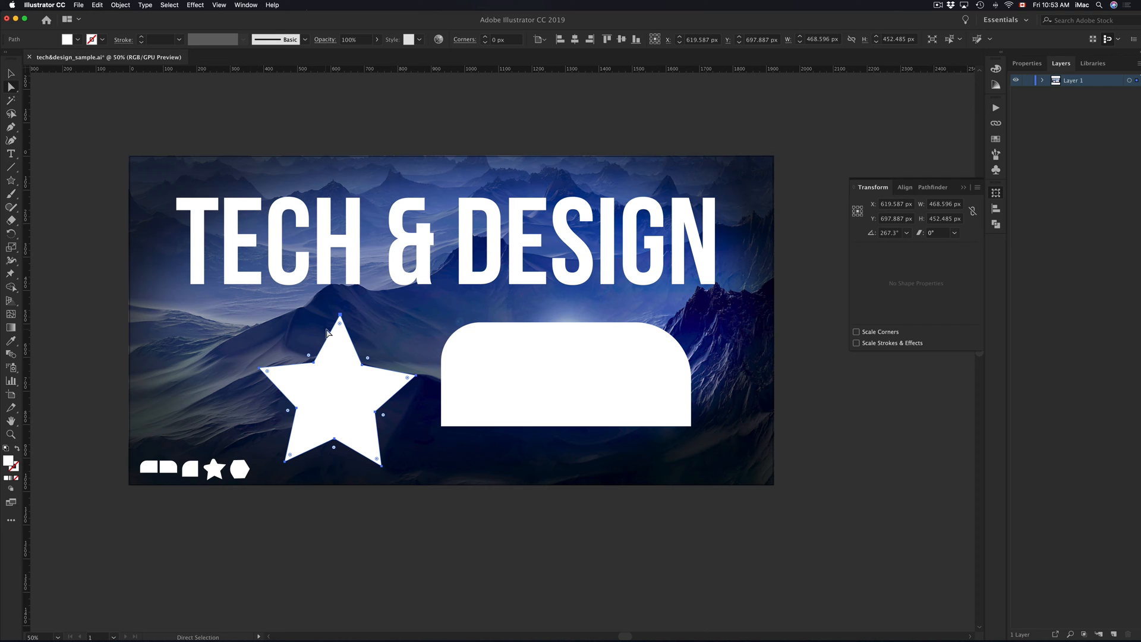
pyautogui.moveTo(339, 326)
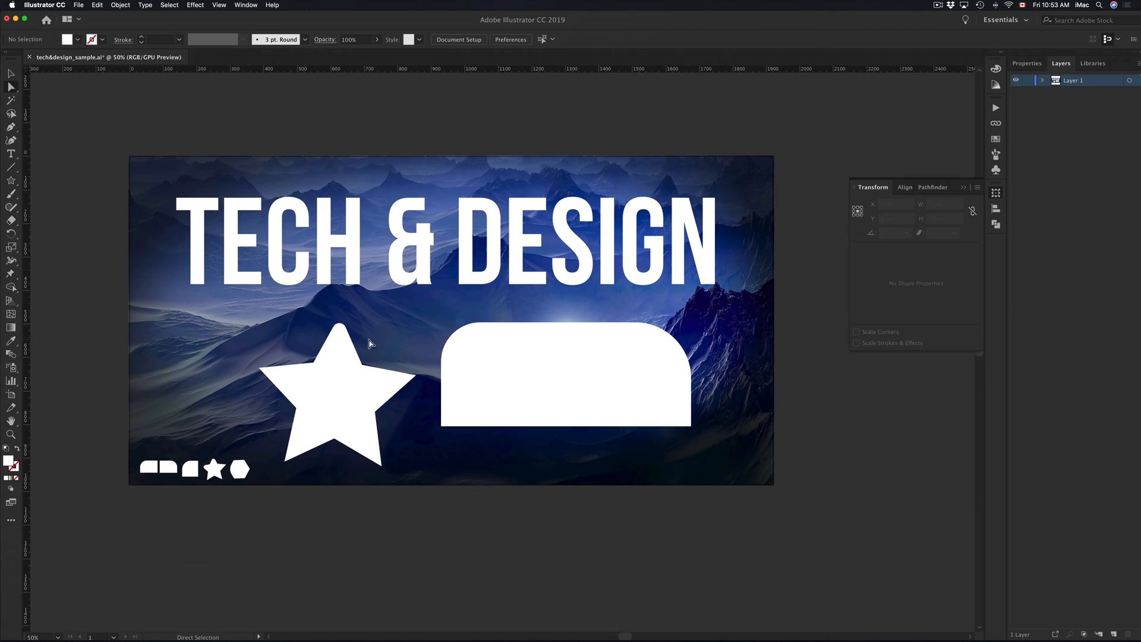
# Switch from the Rectangle tool to the Polygon tool via the shape flyout
pyautogui.click(10, 220)
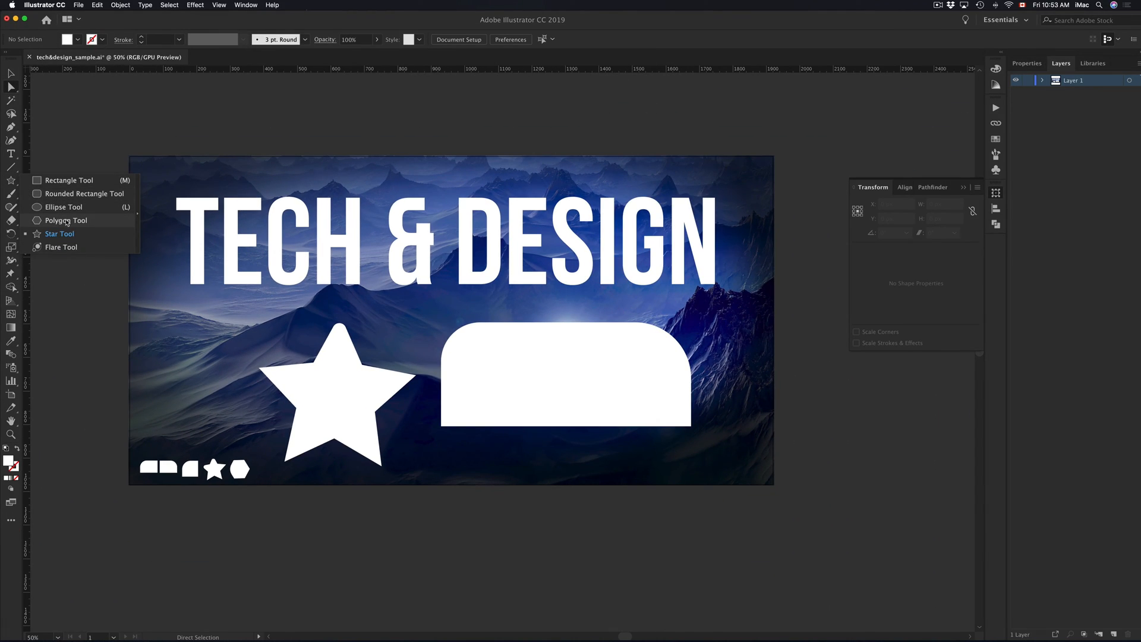
pyautogui.click(67, 219)
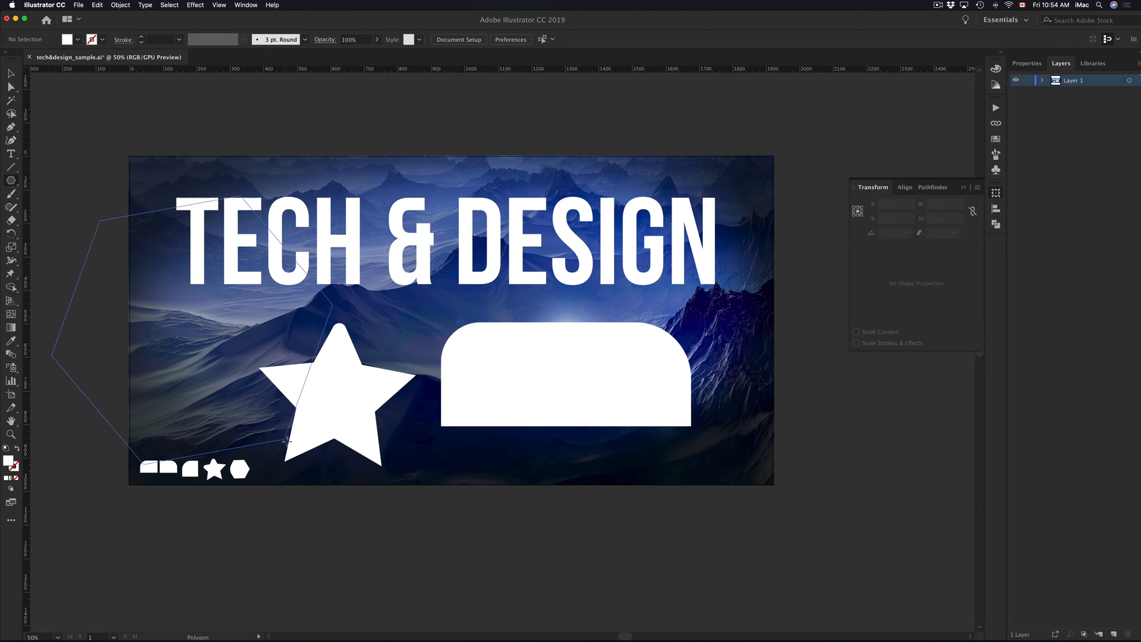